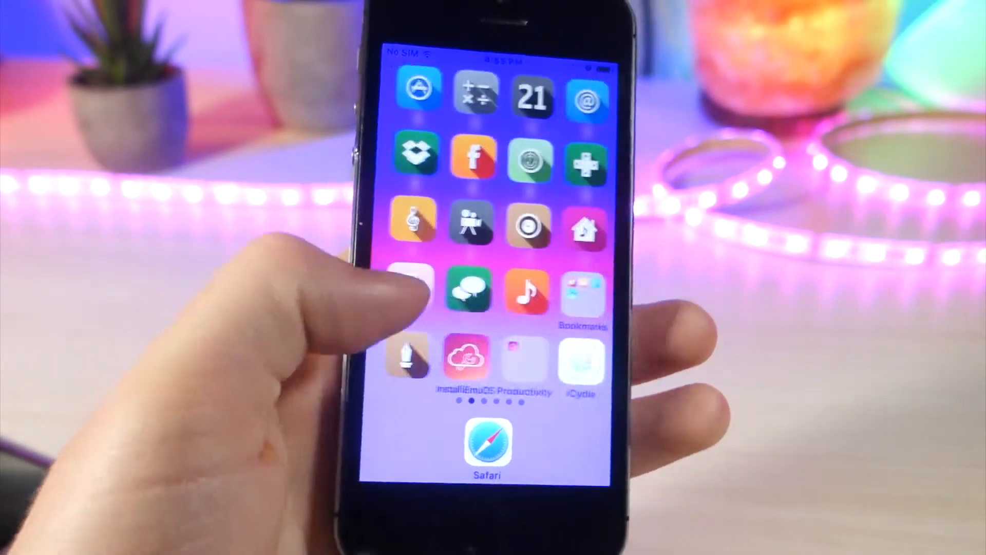
Browse down through the Mysterious iPhone Wallpaper gradient gallery on heyeased.weebly.com.
click(487, 442)
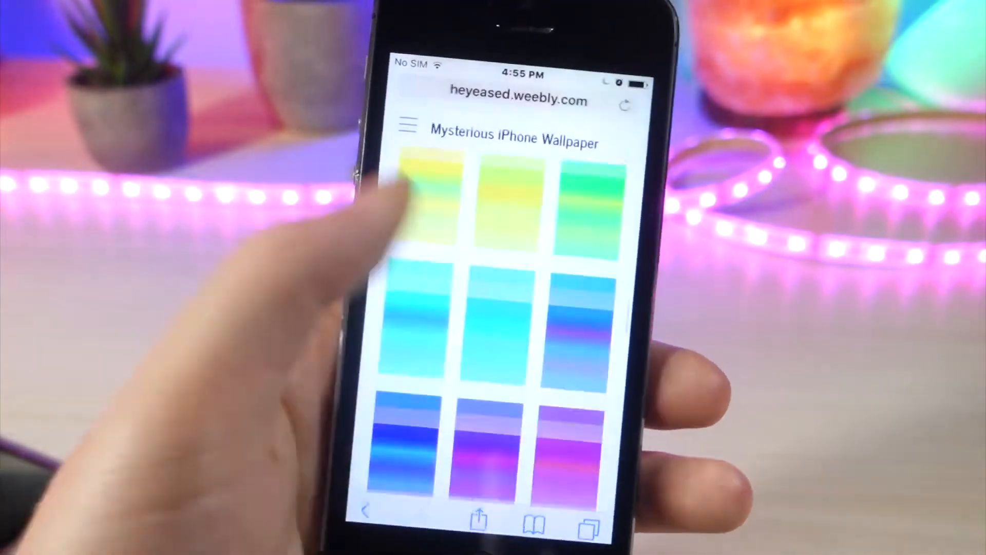
scroll(down, 3)
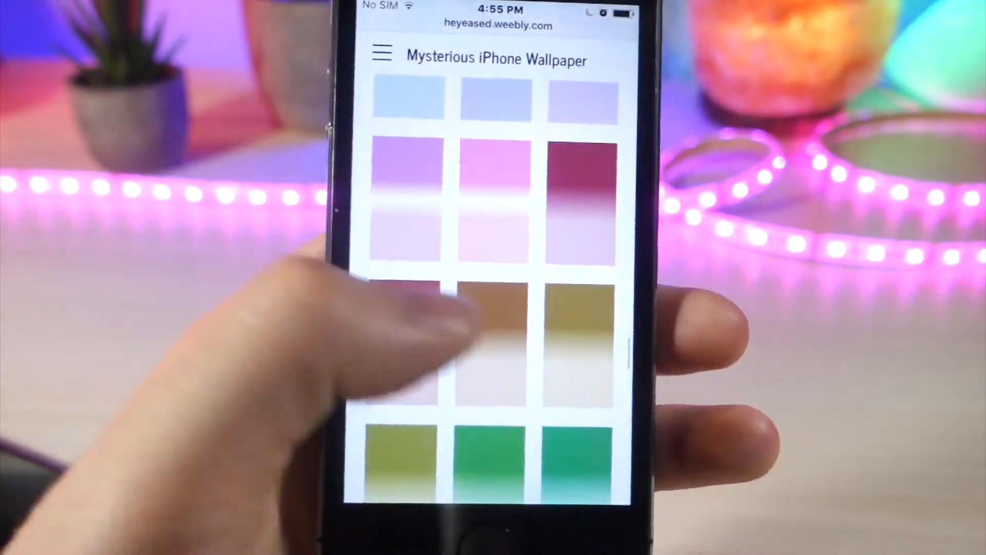
scroll(down, 3)
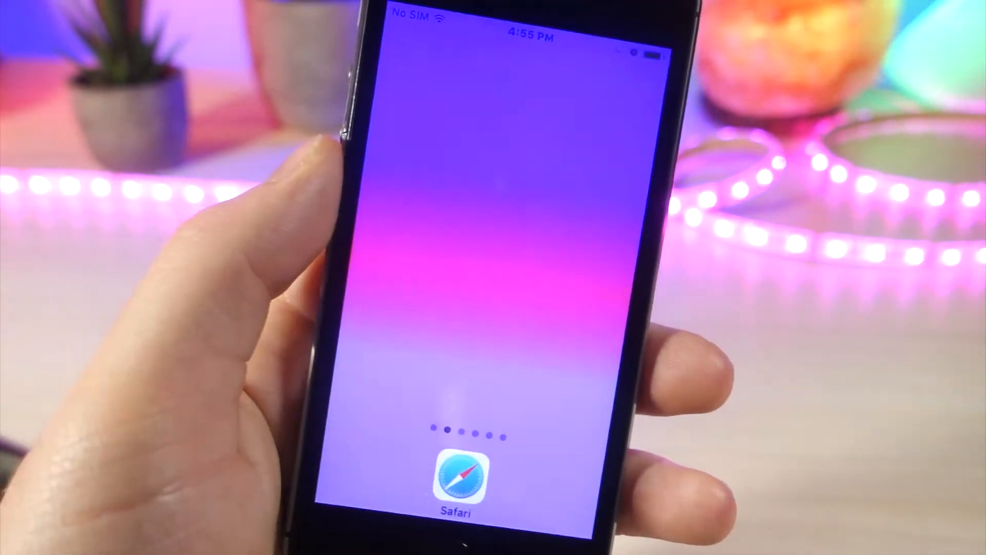
Set the dark blue gradient photo from the library as the wallpaper via Share > Use as Wallpaper.
click(455, 474)
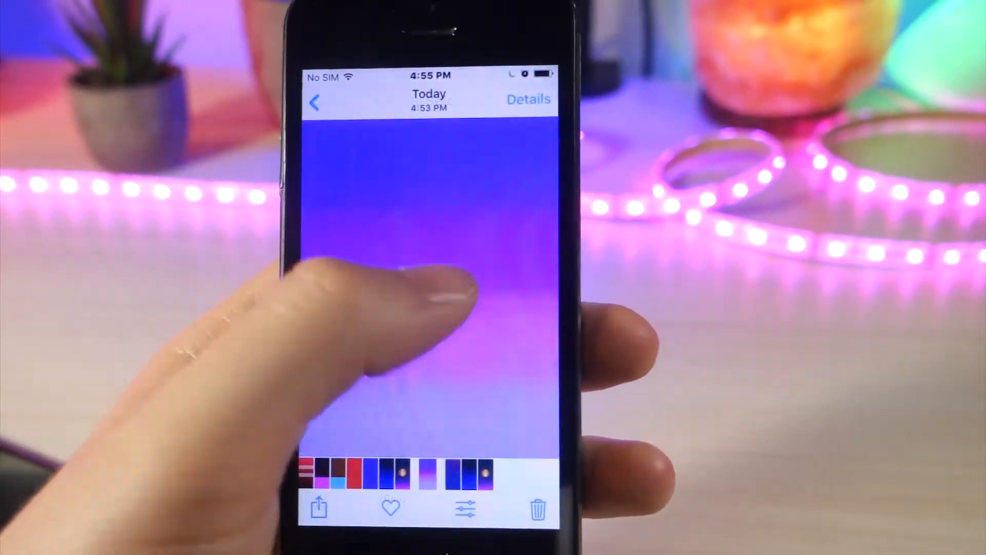
click(318, 509)
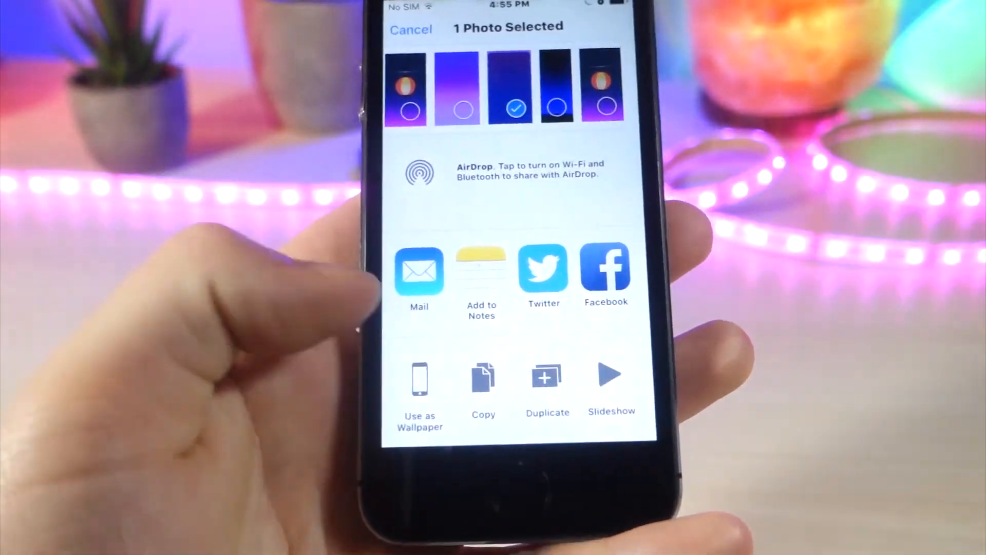
click(419, 388)
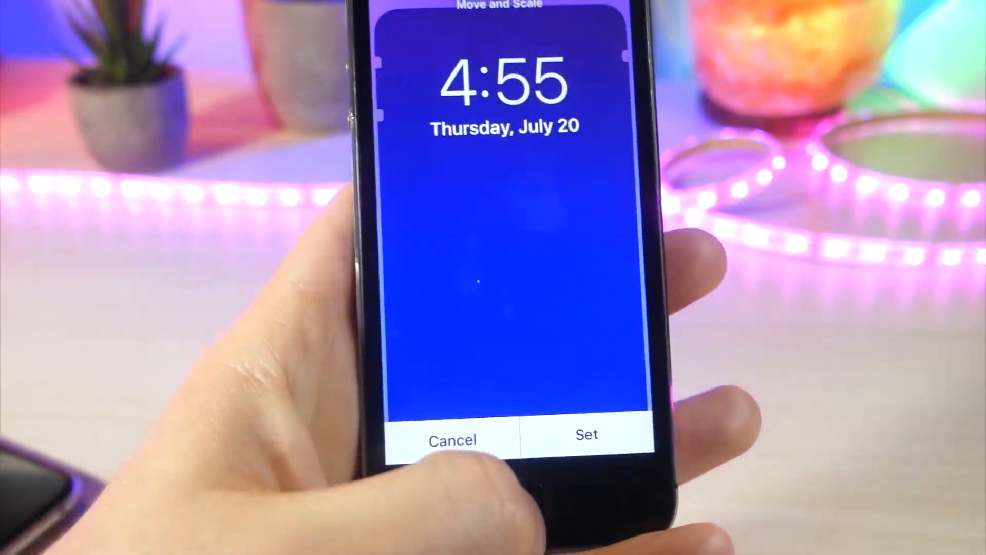
click(587, 439)
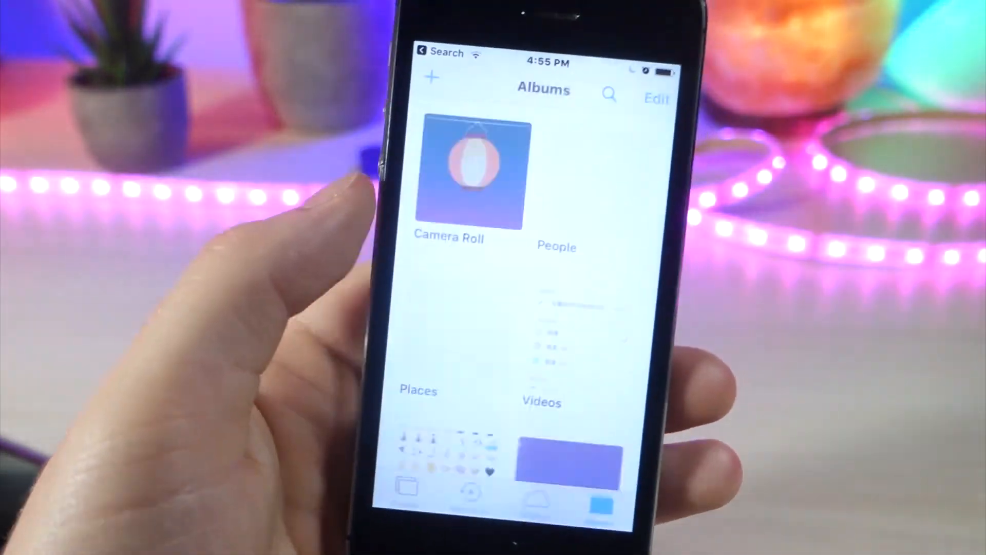
Return to the home screen to see the dark blue gradient wallpaper behind the apps.
click(467, 172)
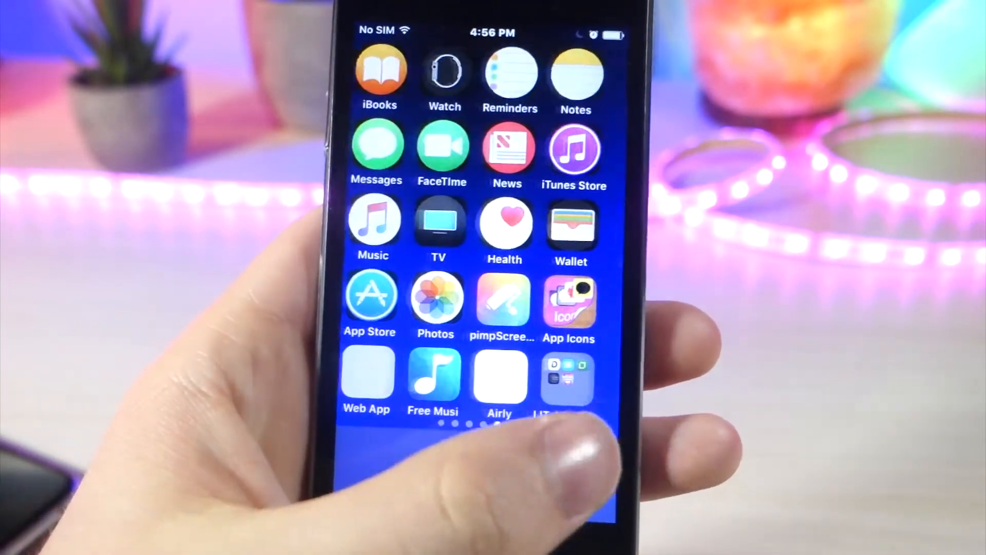
Set the lantern photo as the wallpaper so the home screen dock turns pink.
scroll(left, 3)
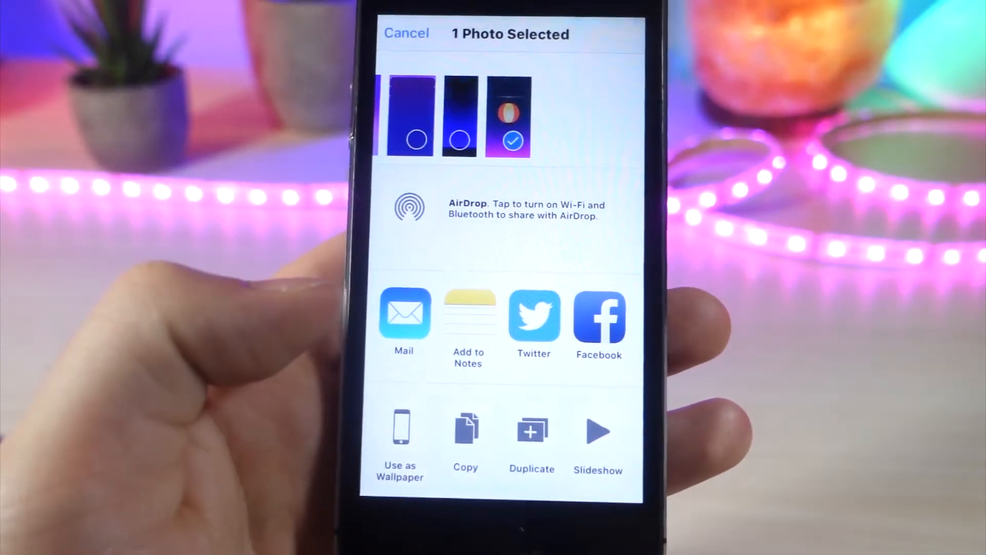
click(400, 430)
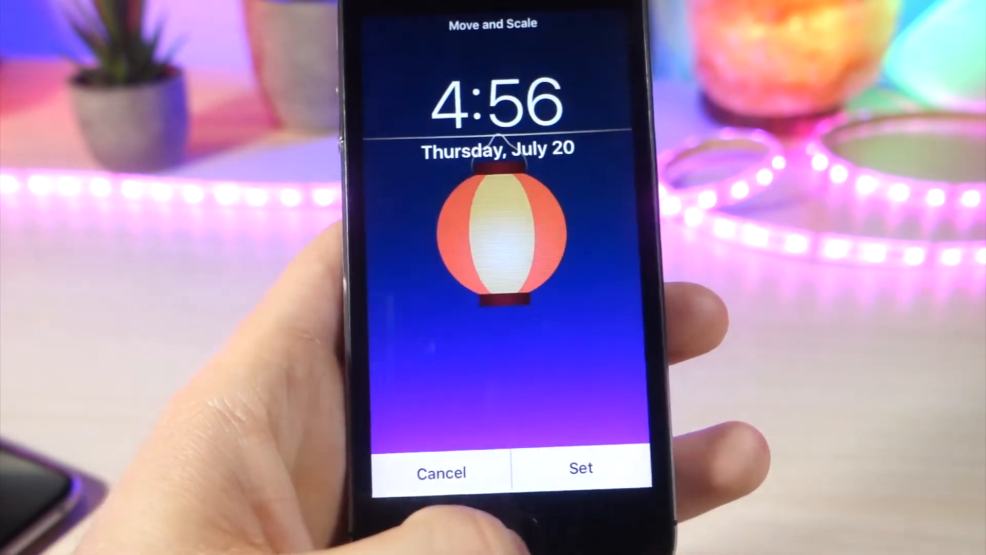
click(579, 473)
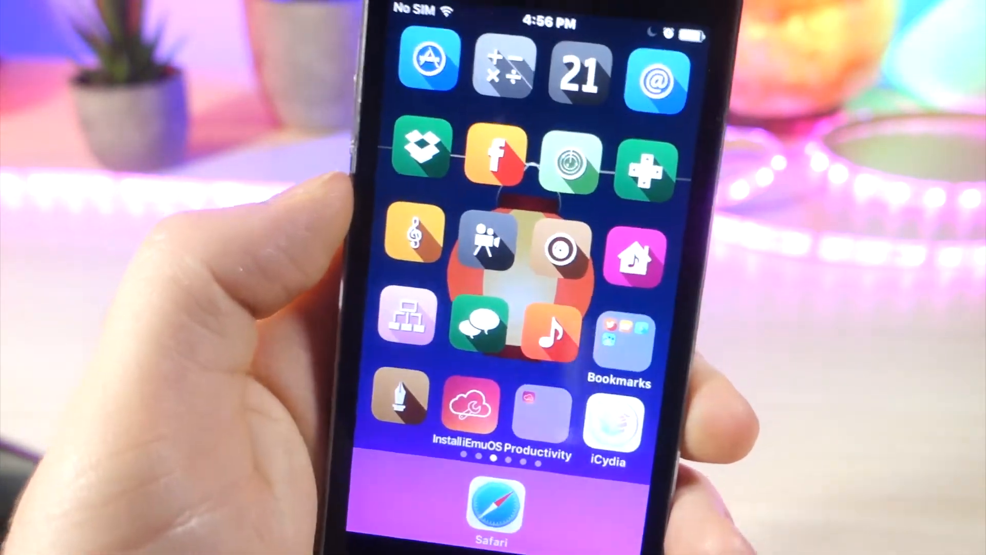